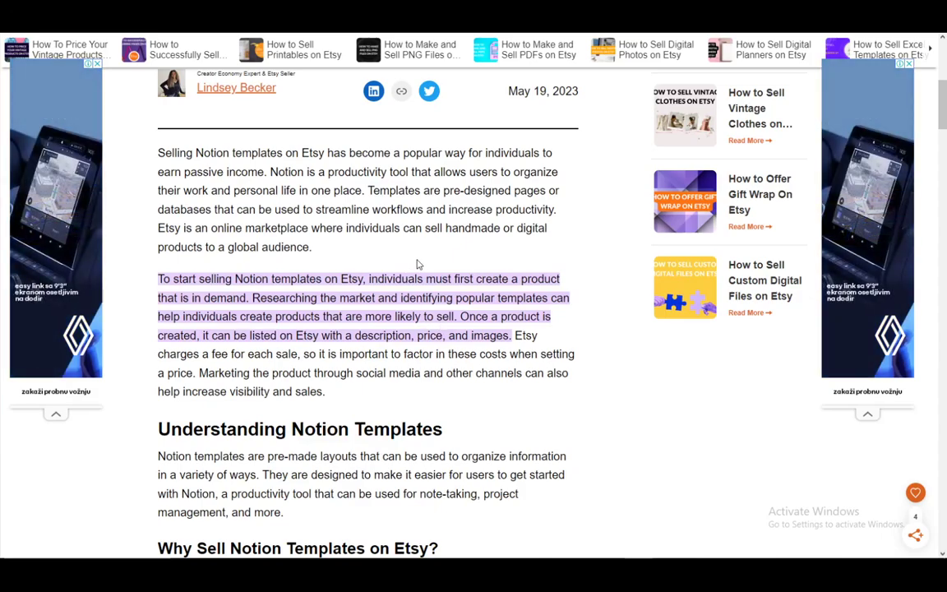
mouse_move(422, 261)
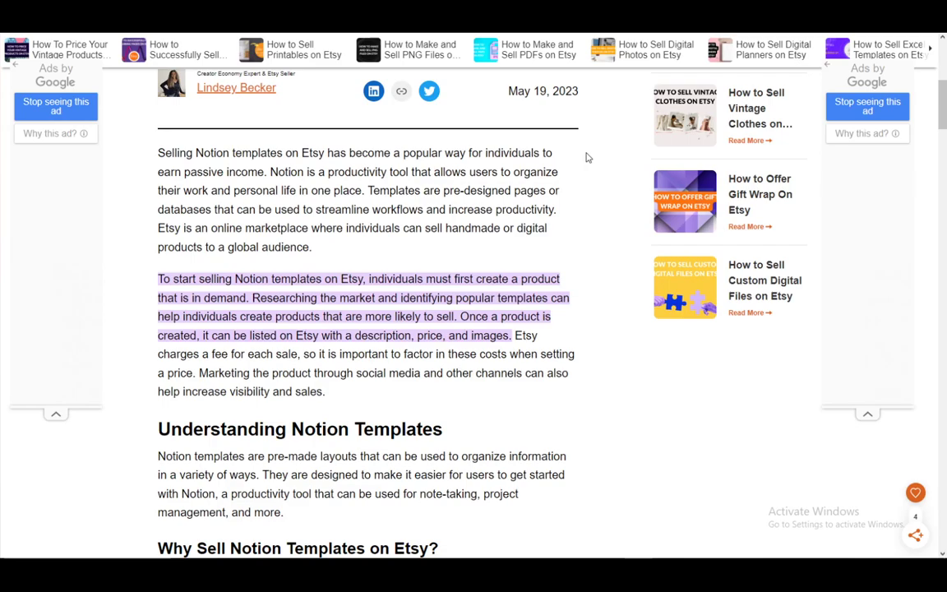
mouse_move(282, 330)
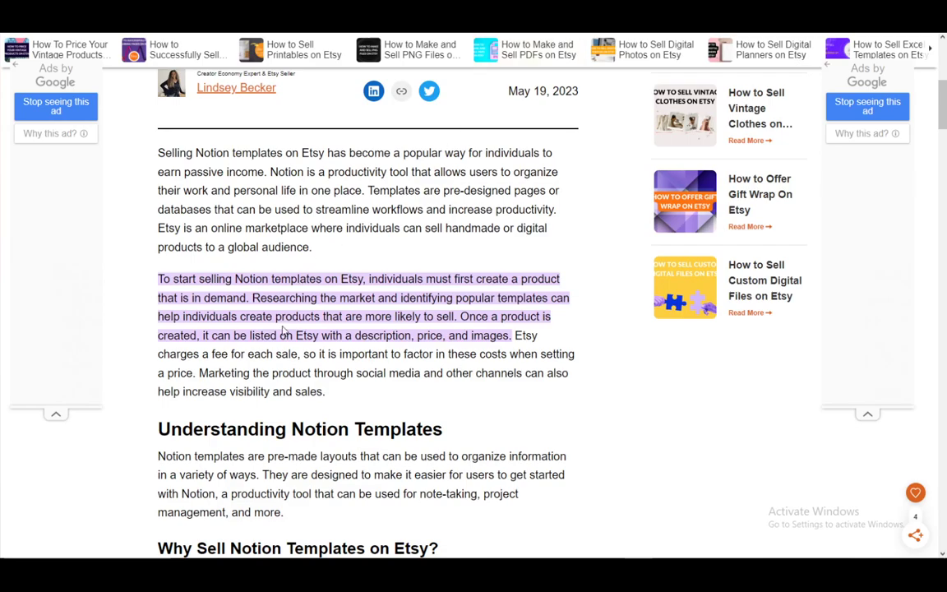
scroll(down, 3)
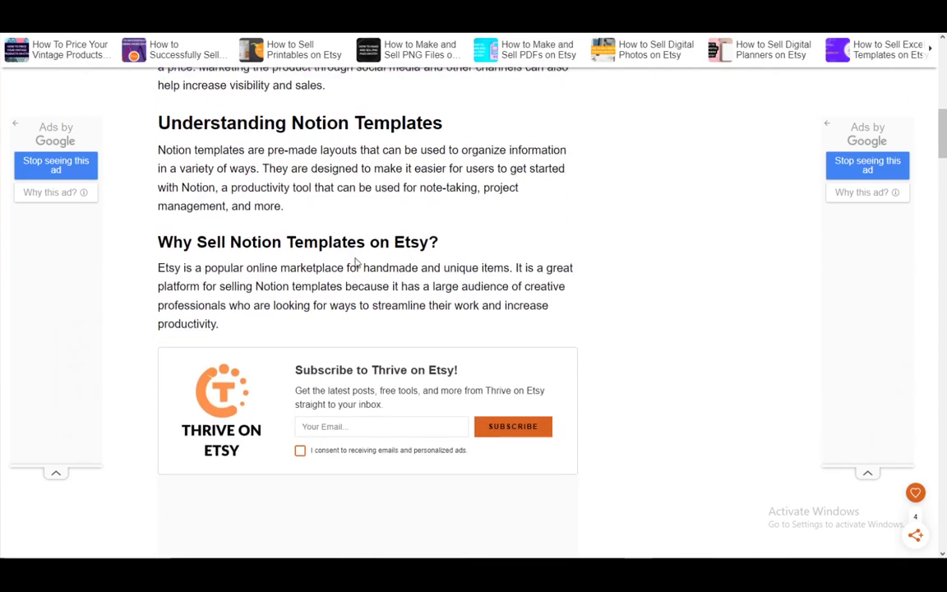
scroll(up, 3)
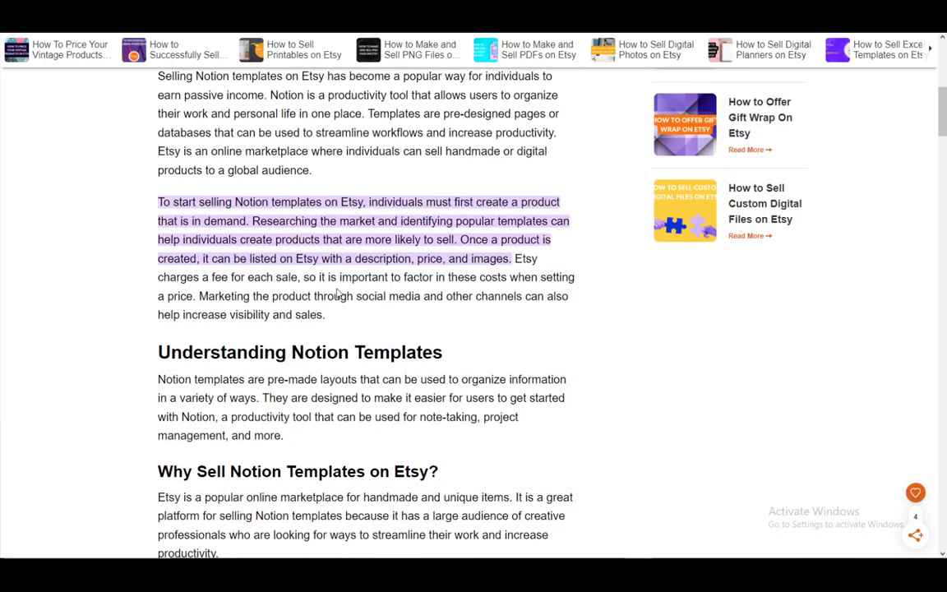
scroll(down, 3)
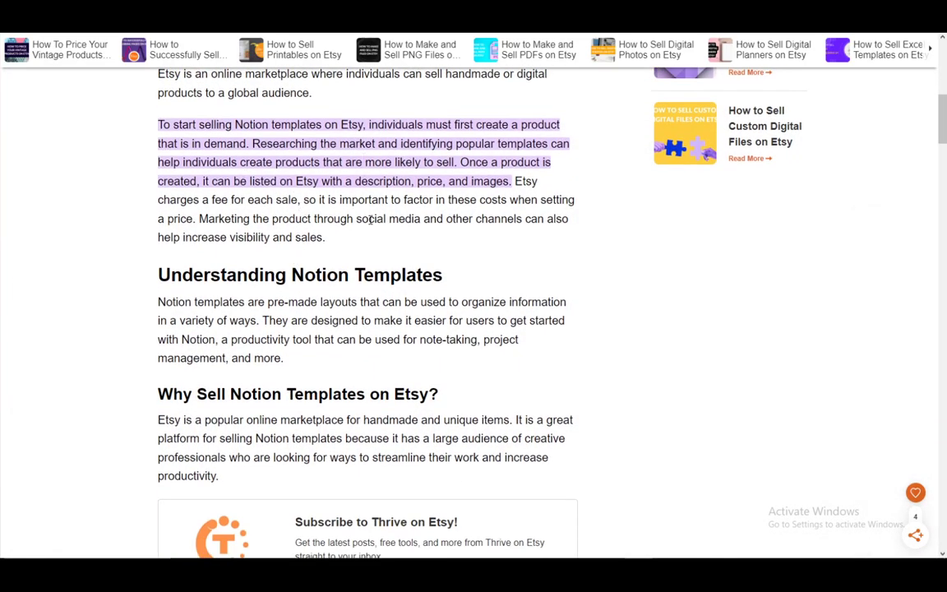
scroll(down, 3)
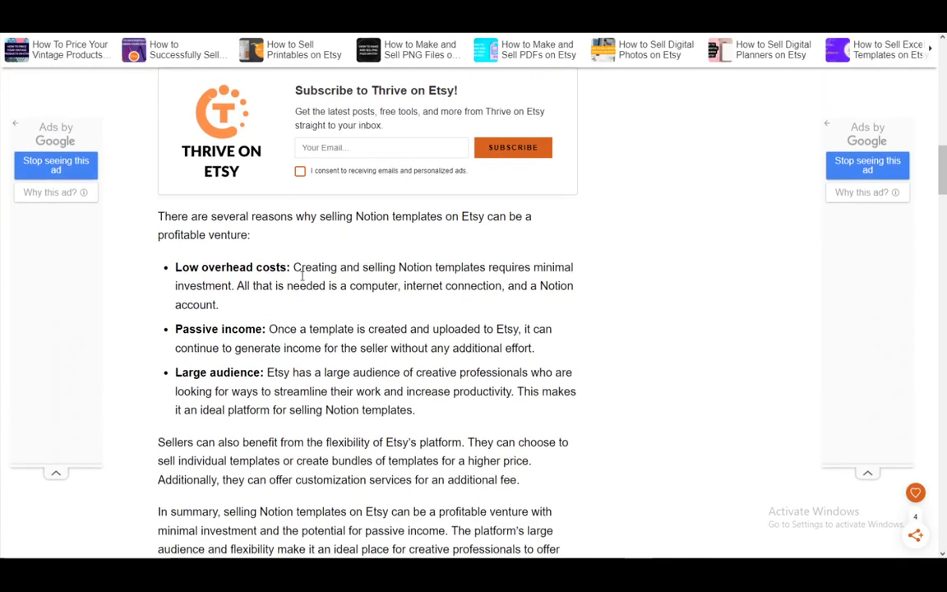
scroll(down, 3)
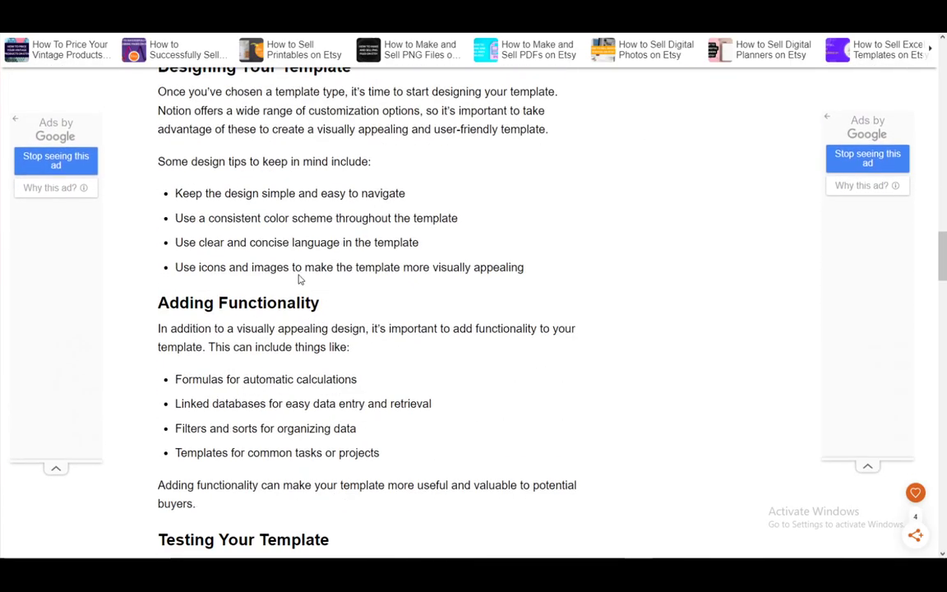
scroll(up, 3)
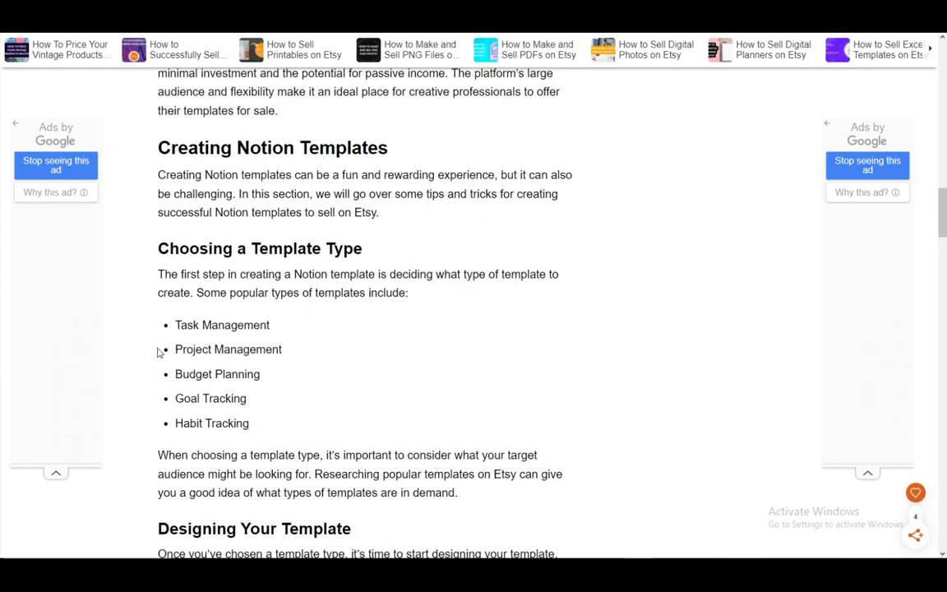
mouse_move(234, 386)
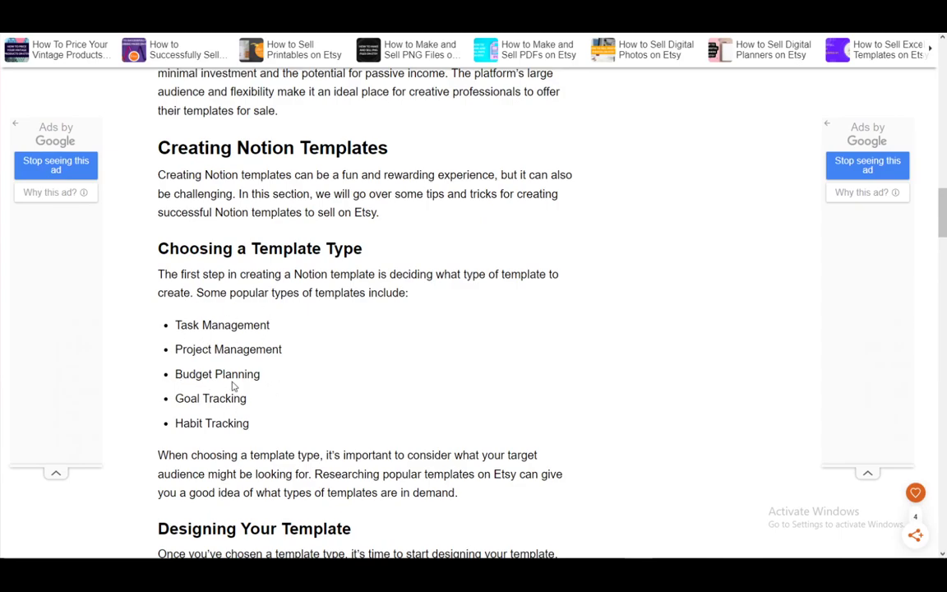
scroll(down, 3)
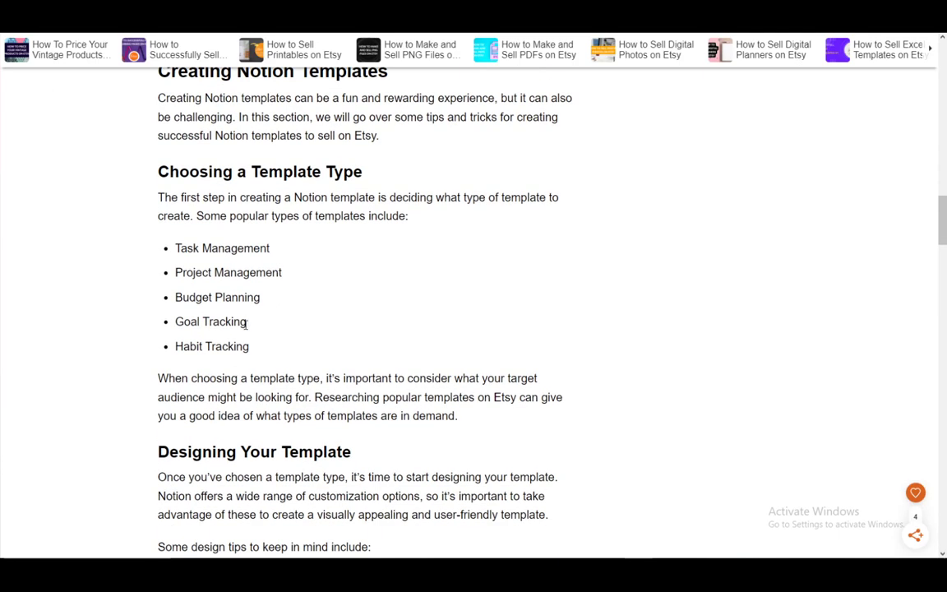
mouse_move(250, 311)
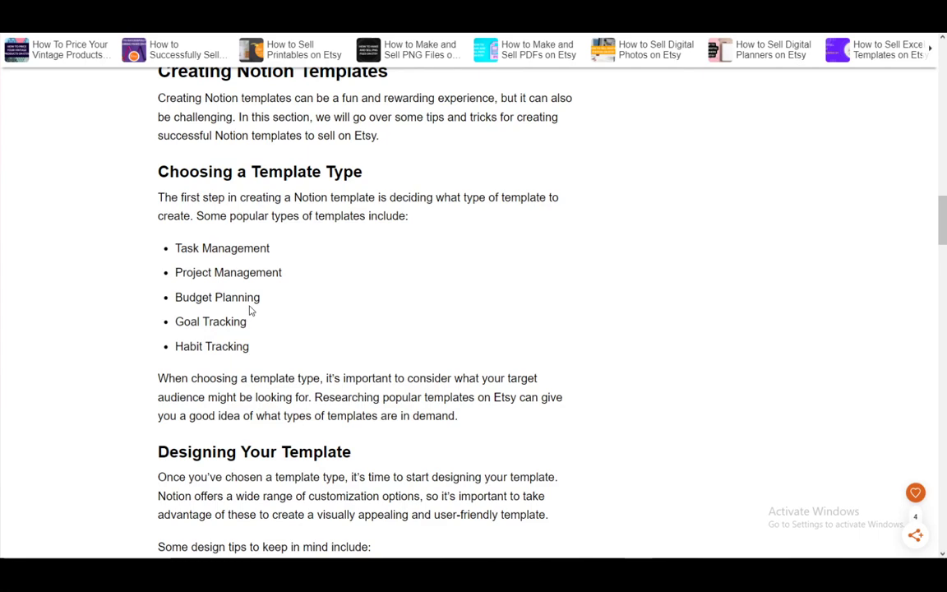
mouse_move(178, 293)
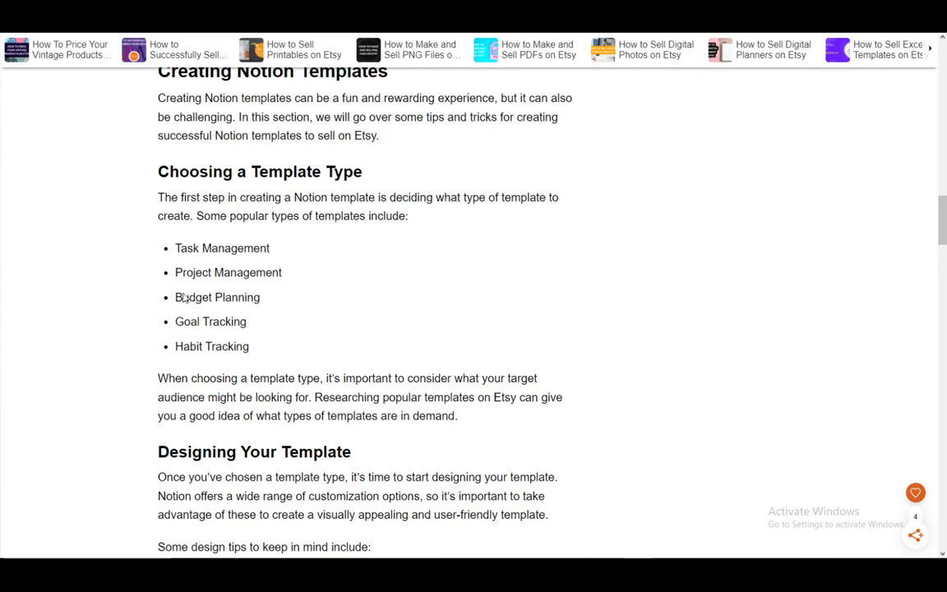
mouse_move(220, 320)
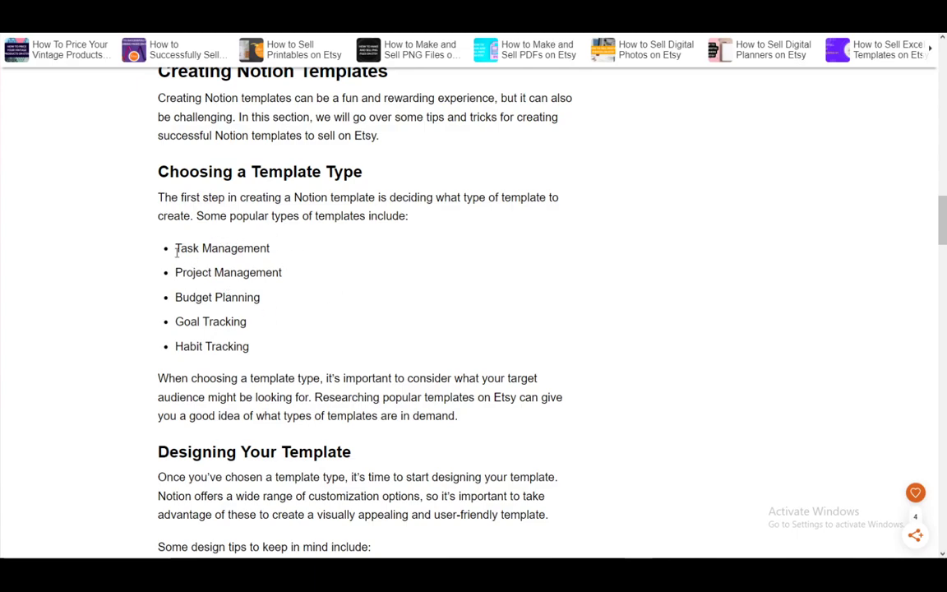
mouse_move(227, 346)
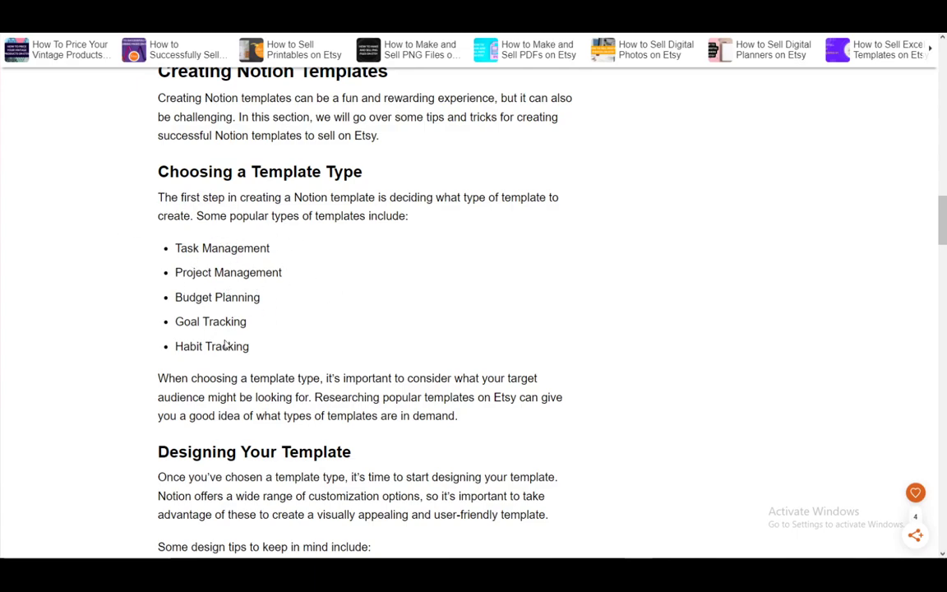
scroll(down, 3)
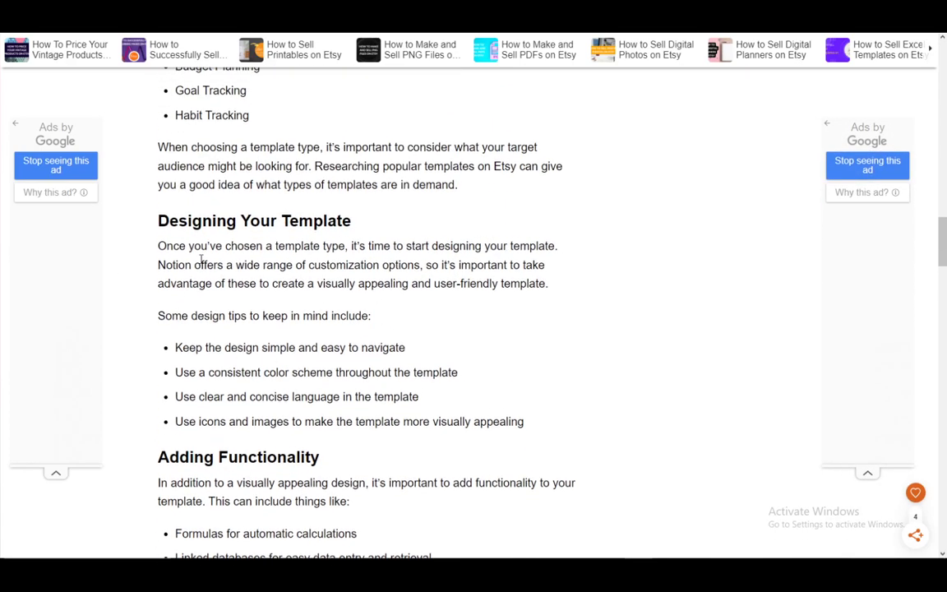
scroll(down, 3)
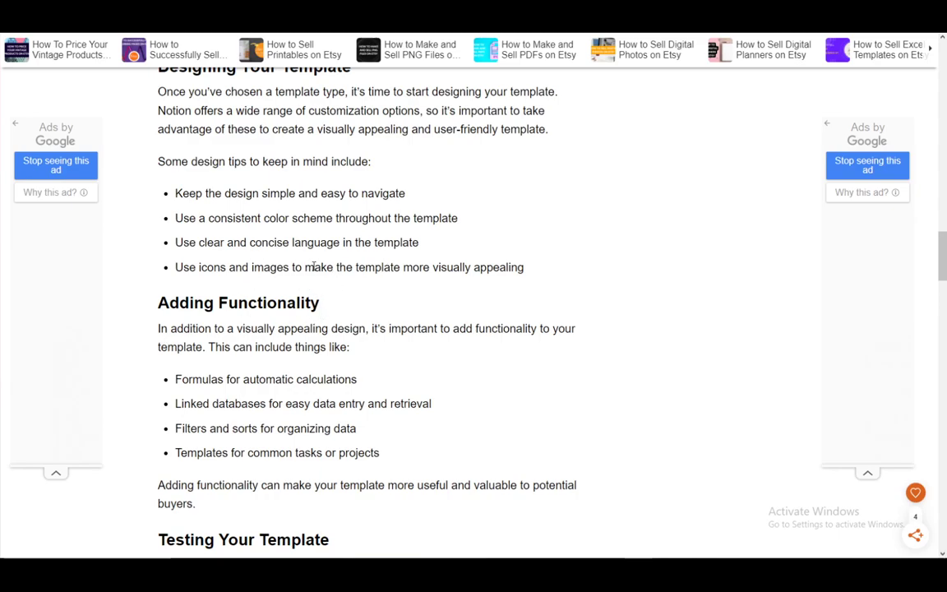
mouse_move(457, 262)
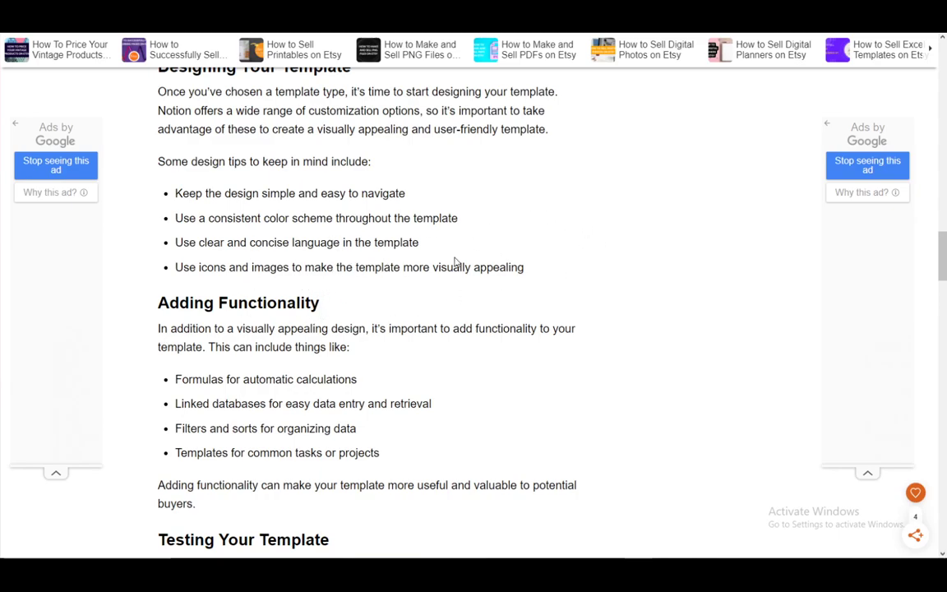
scroll(down, 3)
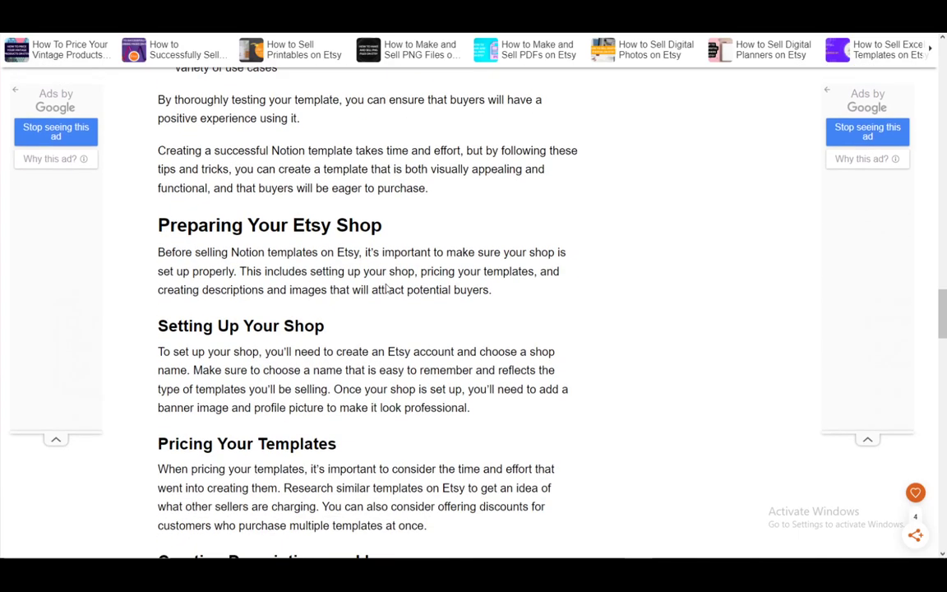
scroll(down, 3)
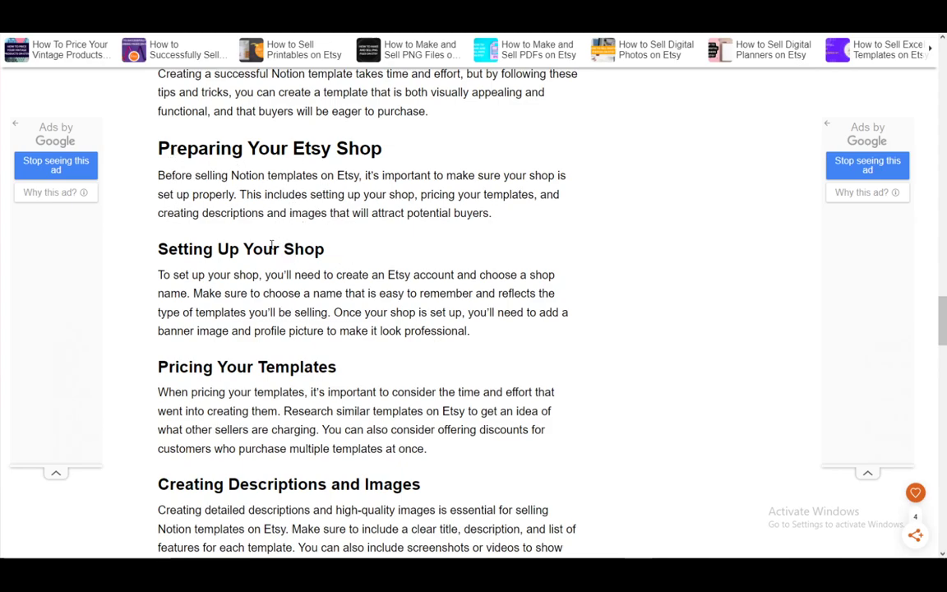
scroll(down, 3)
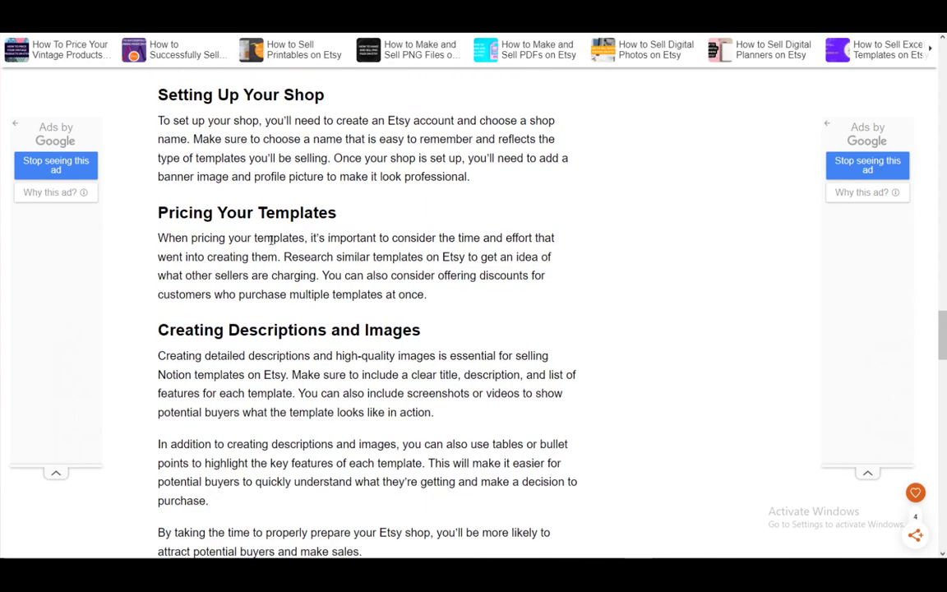
scroll(down, 3)
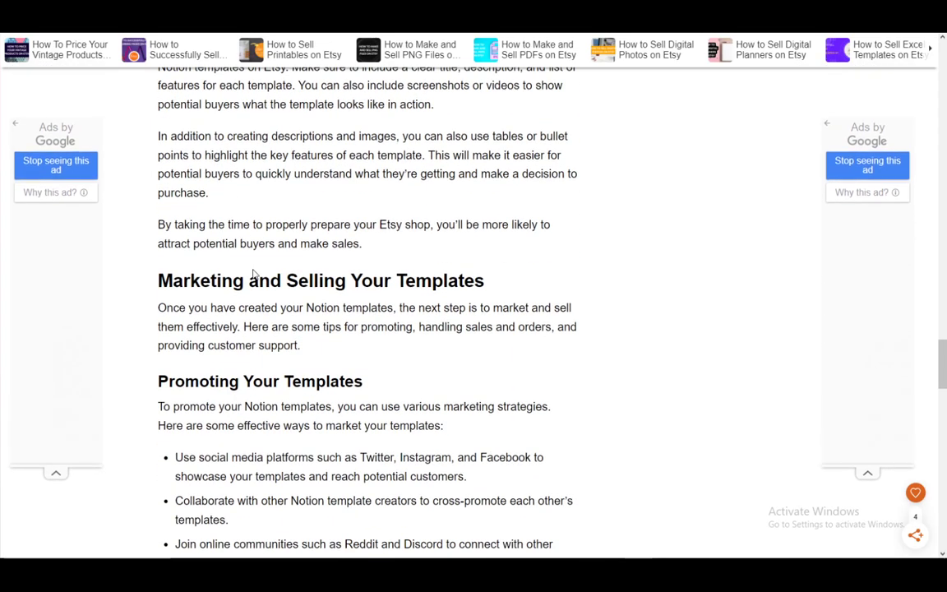
scroll(down, 3)
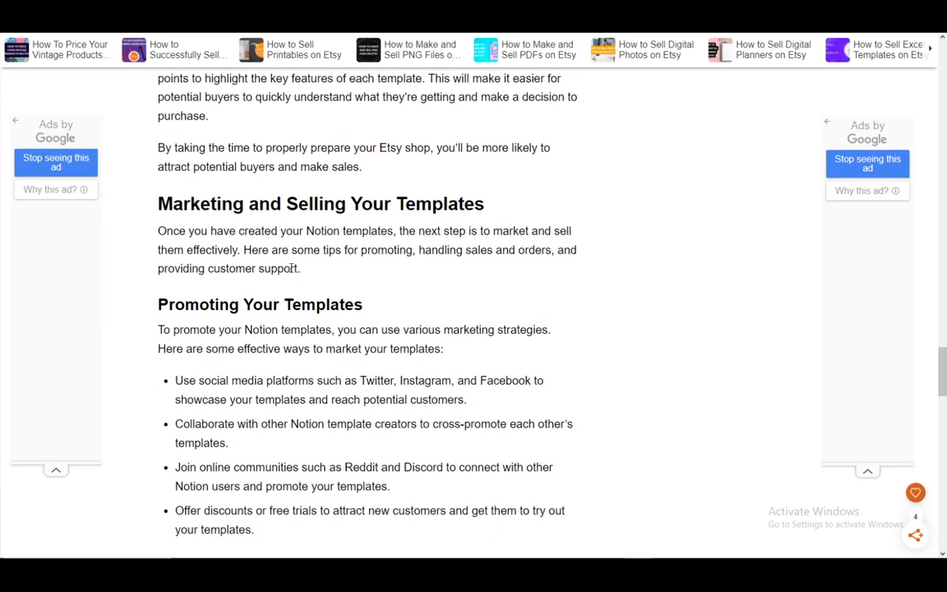
scroll(down, 3)
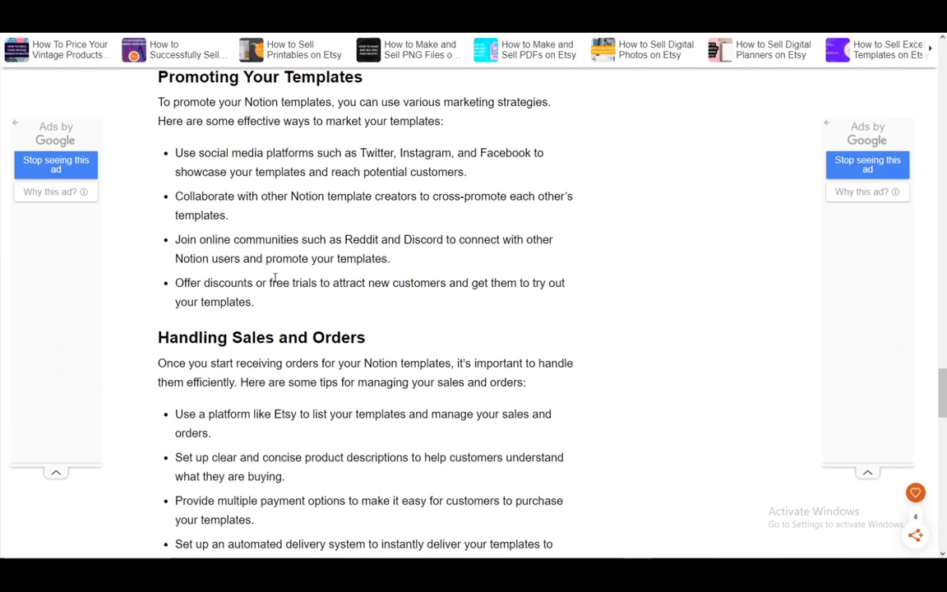
scroll(down, 3)
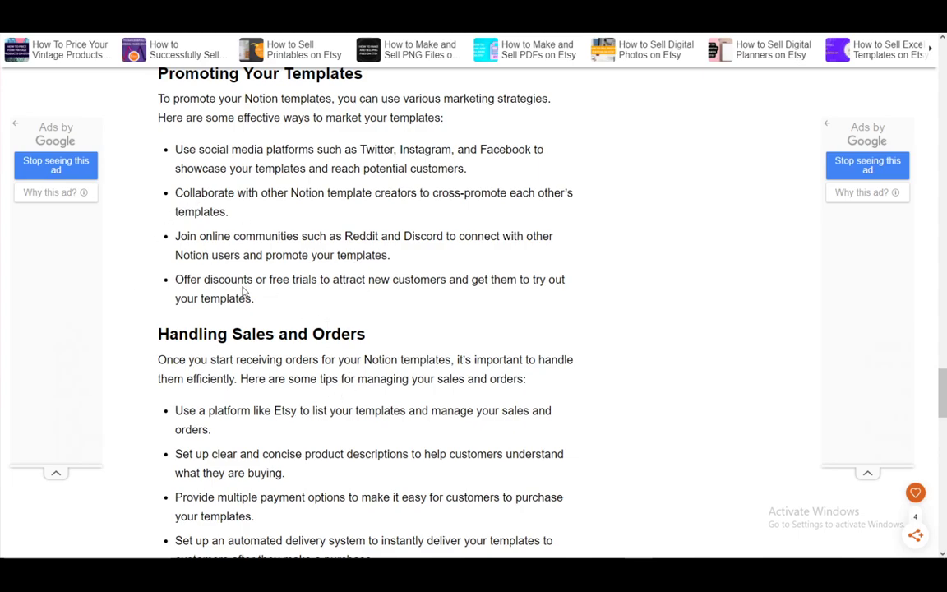
mouse_move(186, 304)
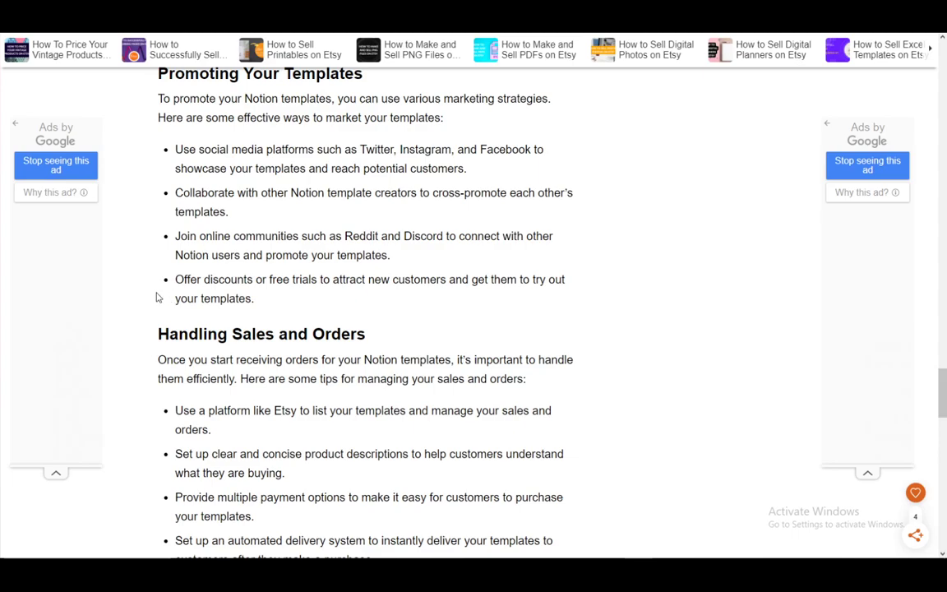
mouse_move(247, 230)
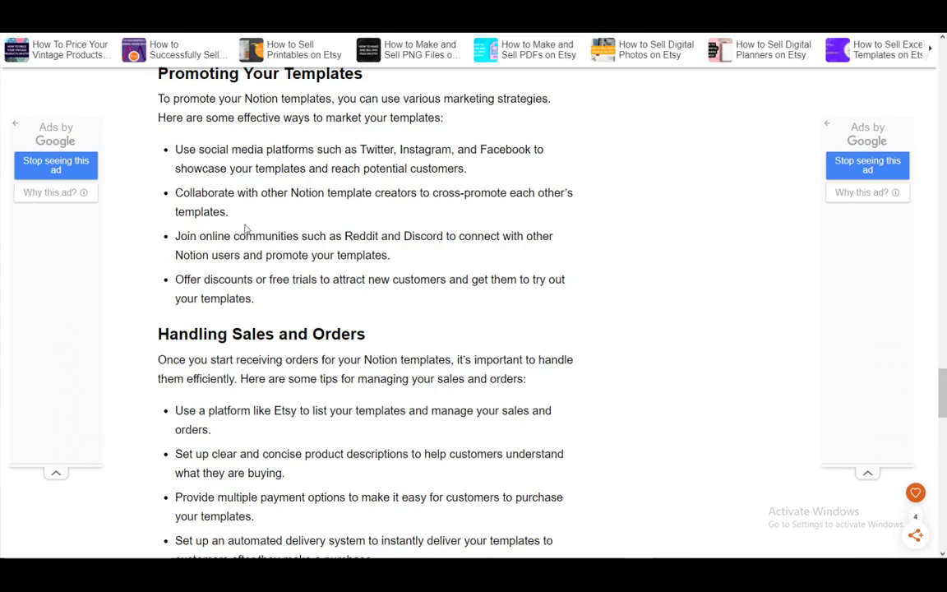
scroll(up, 3)
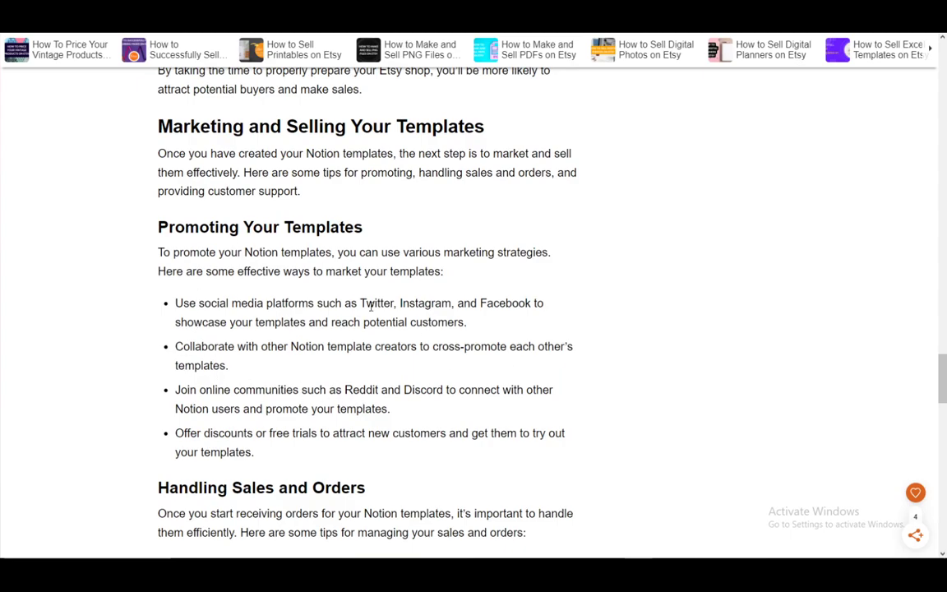
scroll(down, 3)
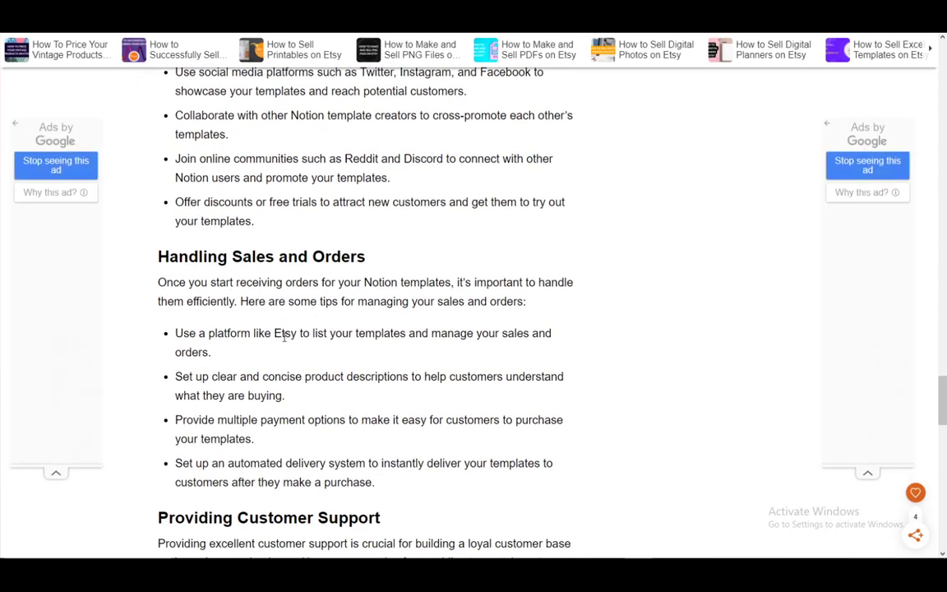
scroll(down, 3)
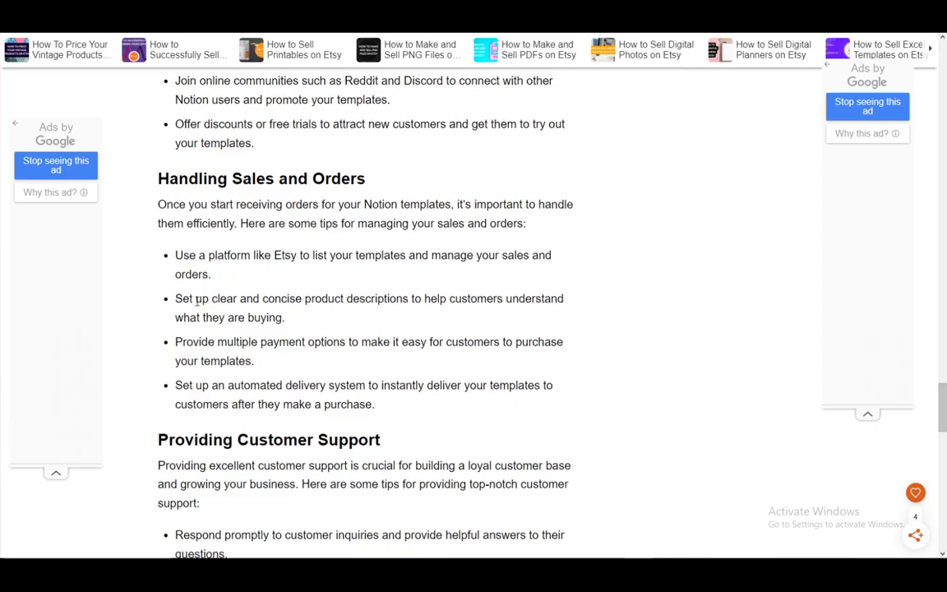
scroll(down, 3)
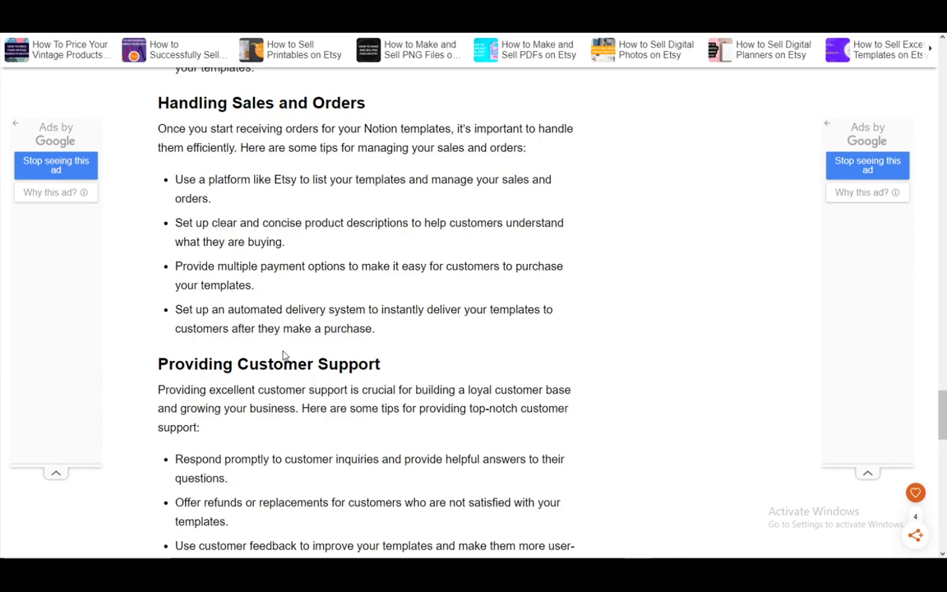
mouse_move(318, 382)
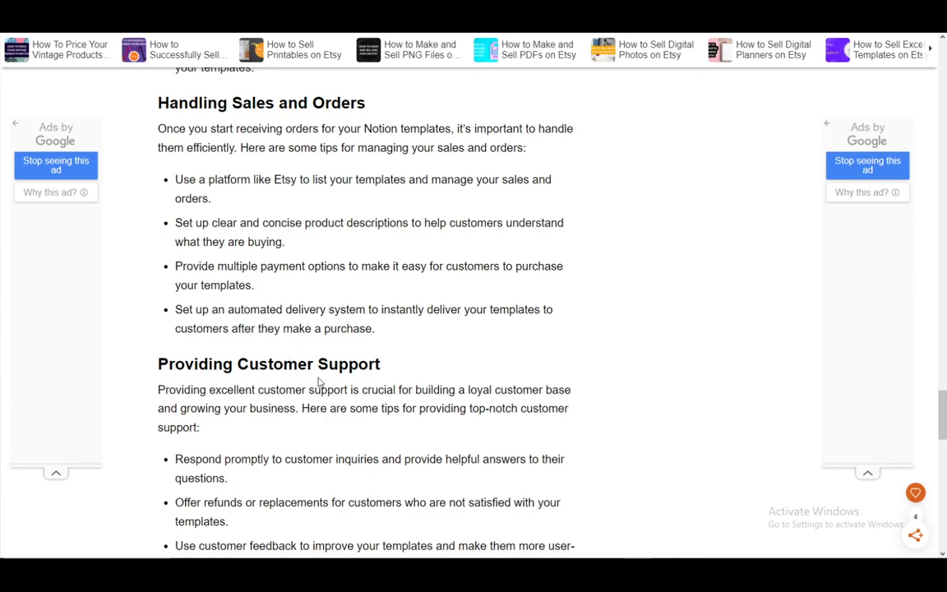